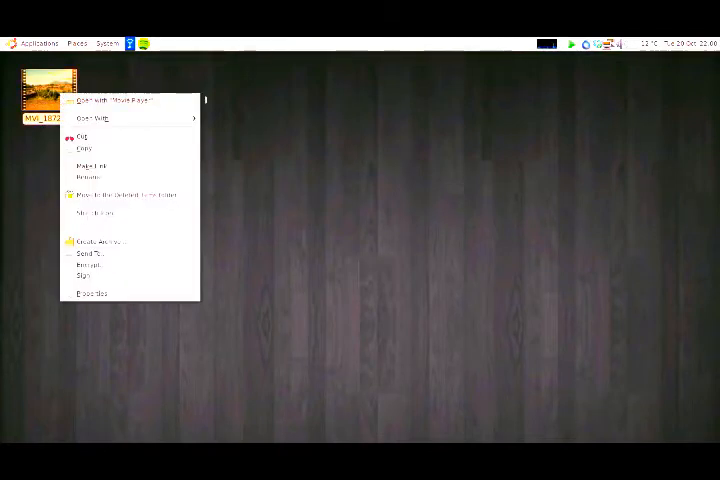
mouse_move(120, 99)
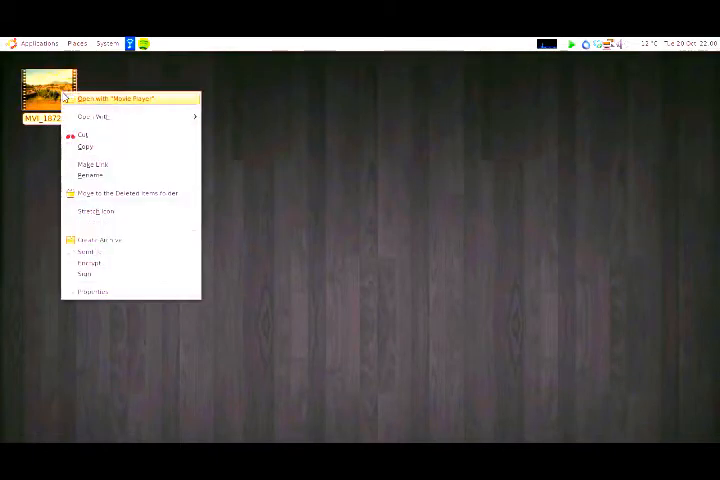
mouse_move(90, 263)
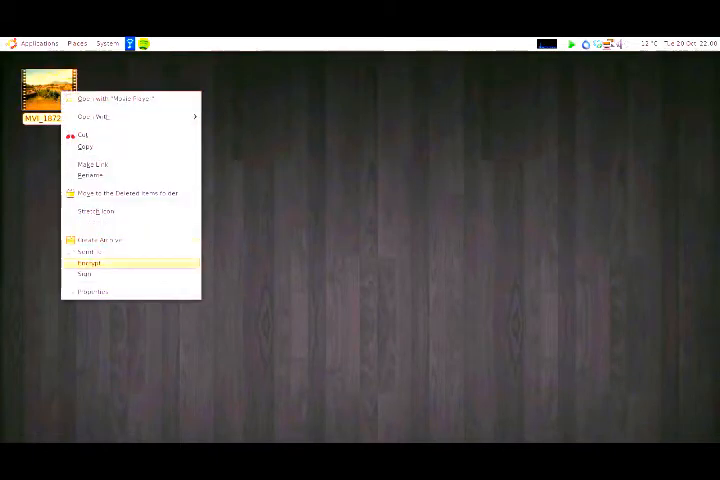
View the video file's Properties, confirming its type and 115.1 MB size
left_click(93, 291)
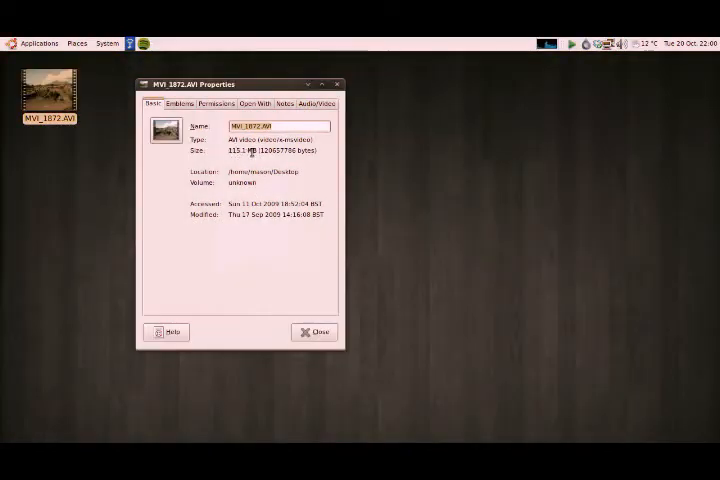
left_click_drag(240, 84, 287, 84)
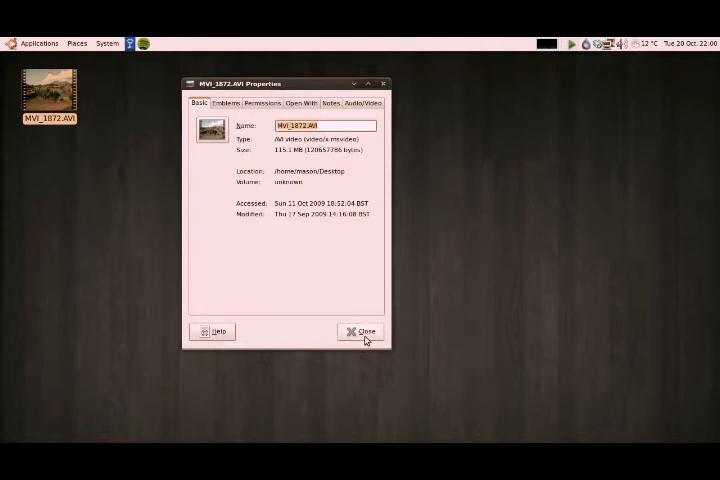
left_click(360, 331)
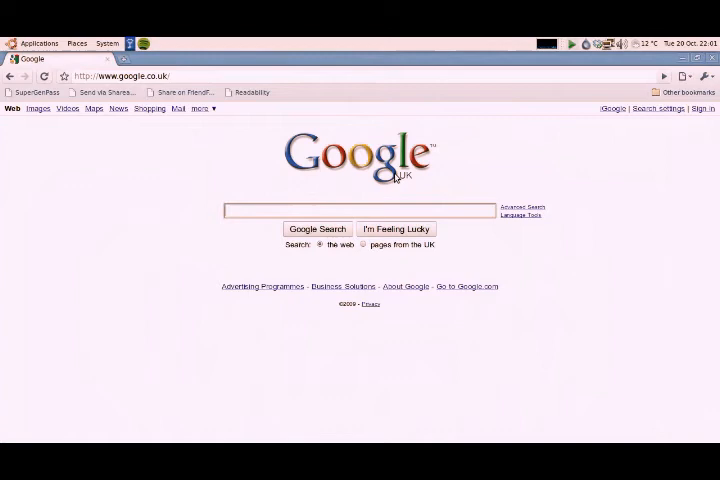
Google 'handbrake video' and open the handbrake.fr homepage from the results
type("handbrake vi")
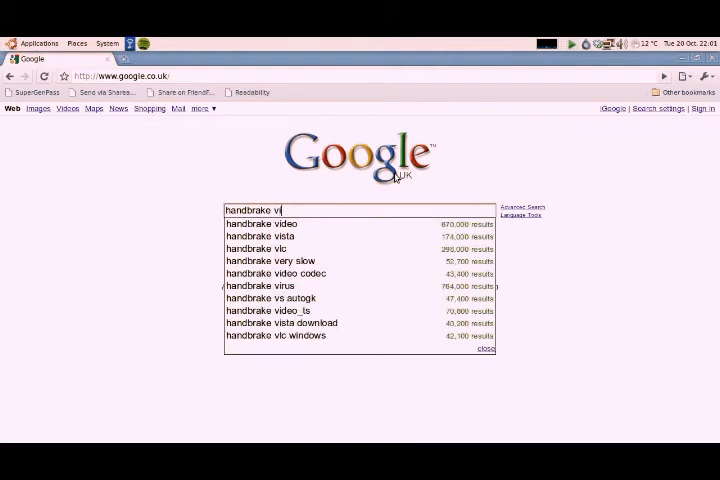
left_click(271, 223)
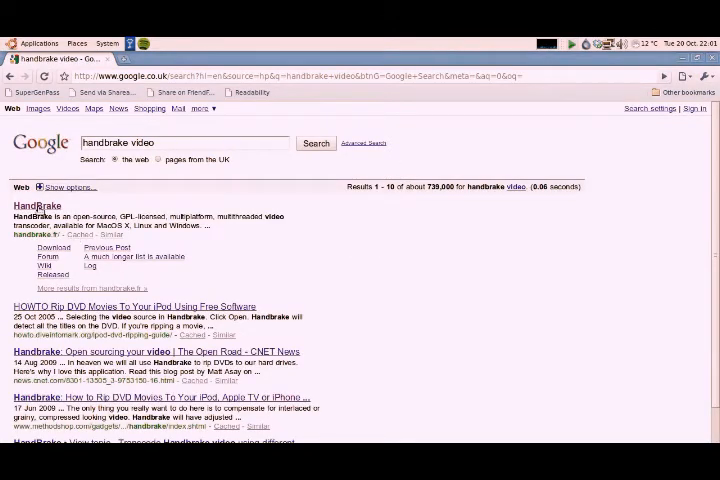
left_click(37, 205)
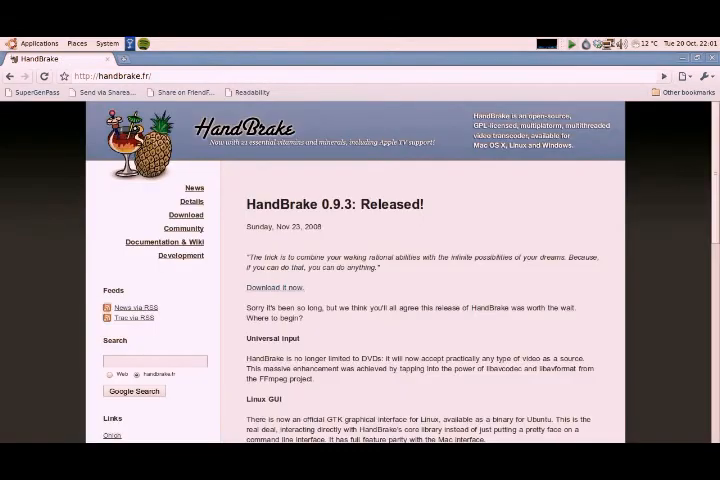
mouse_move(273, 258)
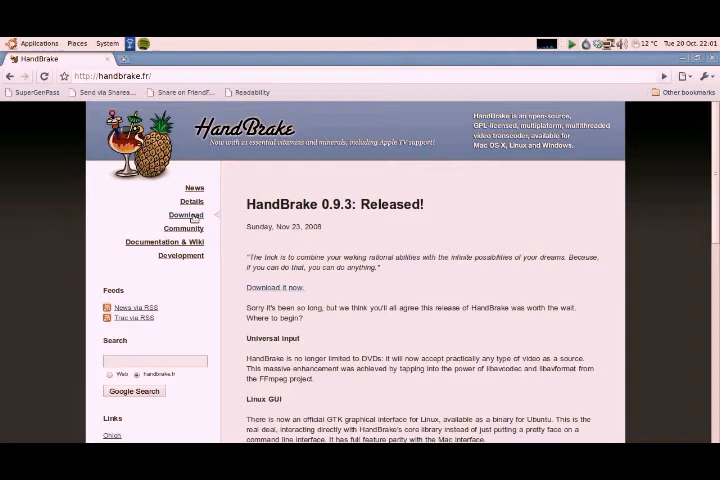
Go to the Download page and highlight 'GUI' beside the Windows 0.9.3 build
left_click(186, 215)
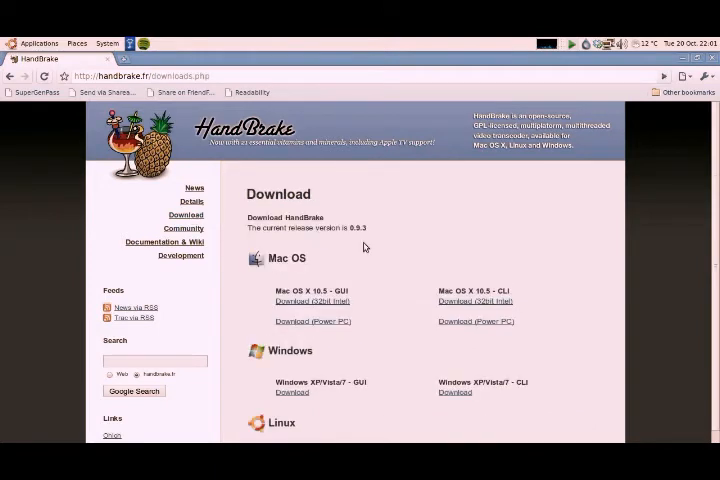
scroll("down", 3)
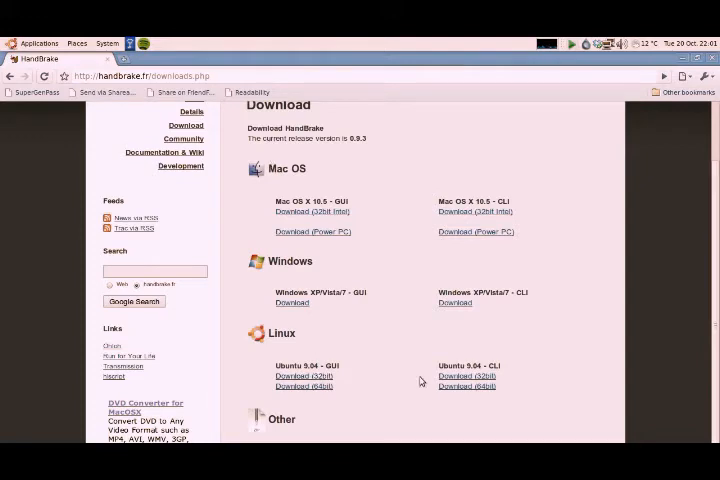
mouse_move(294, 308)
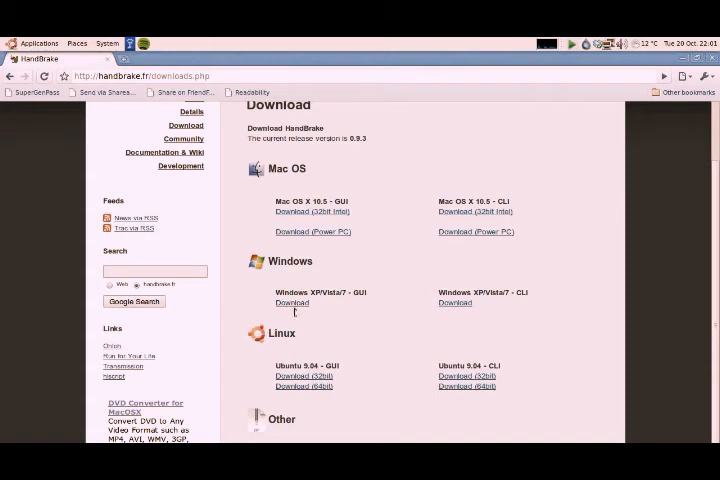
double_click(360, 292)
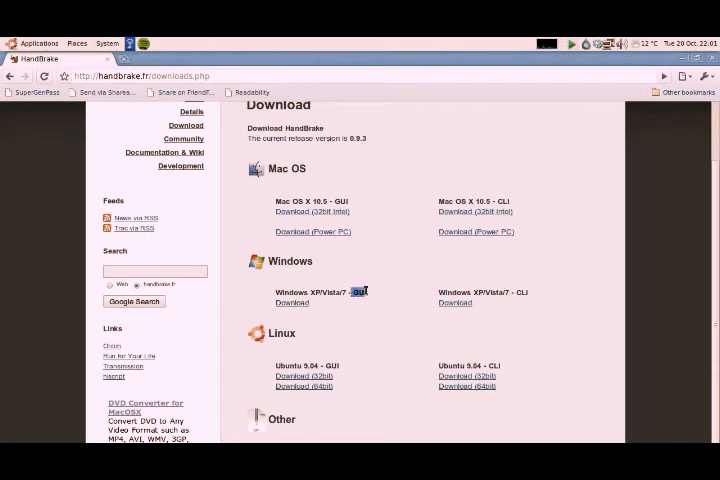
mouse_move(366, 304)
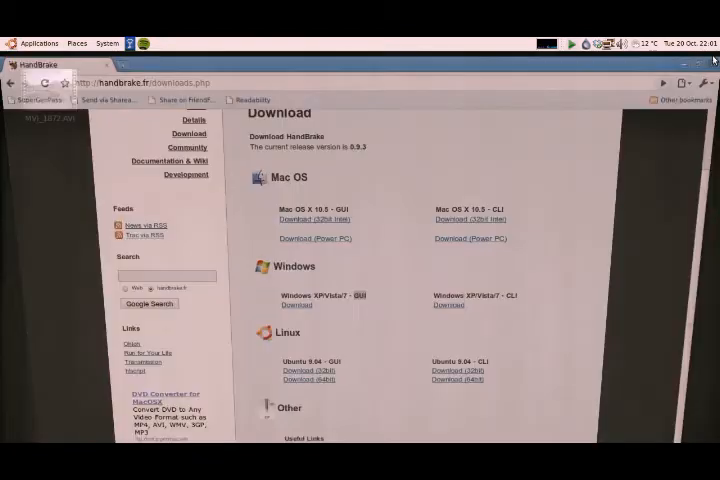
Close the browser and launch HandBrake from Applications > Sound & Video
left_click(38, 42)
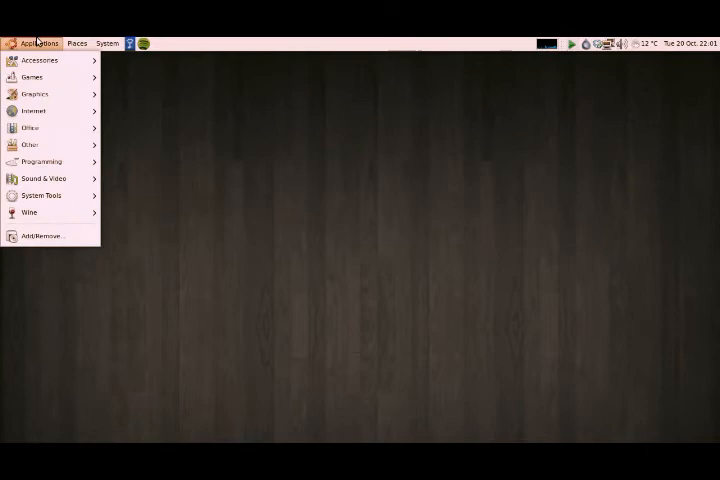
left_click(107, 43)
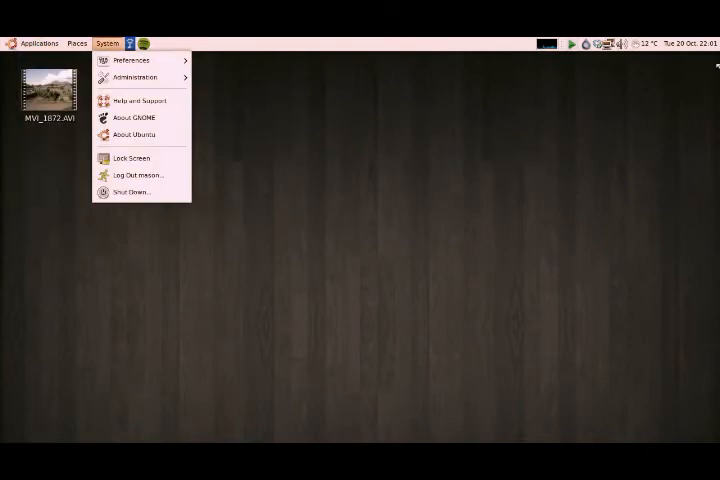
left_click(37, 42)
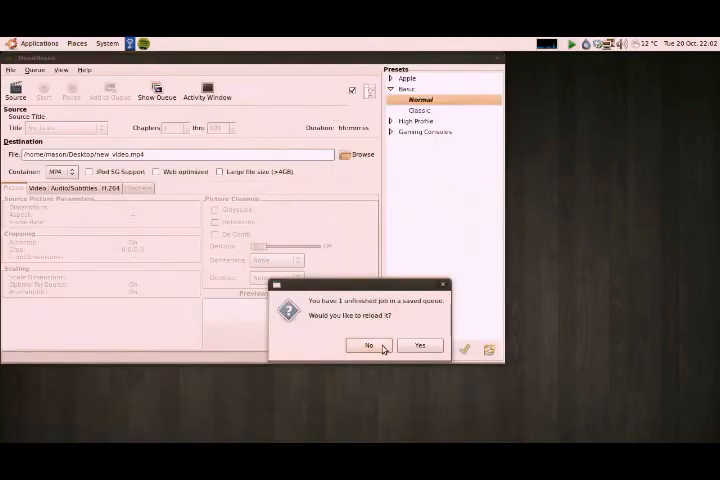
Answer No to reloading the unfinished queued job
left_click(368, 345)
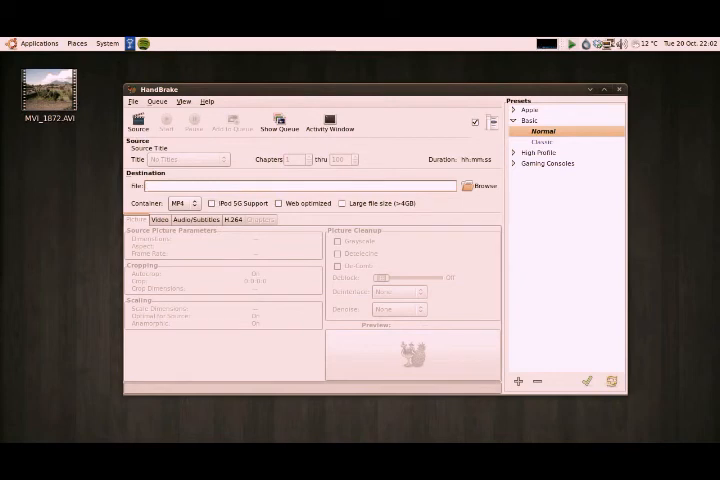
mouse_move(295, 315)
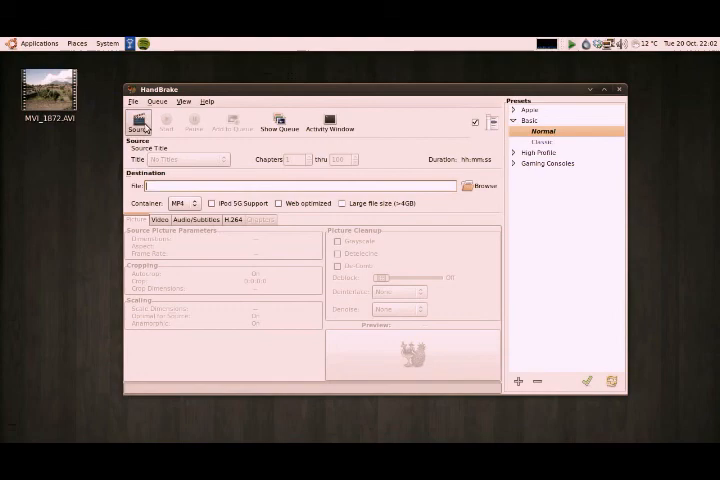
left_click(137, 124)
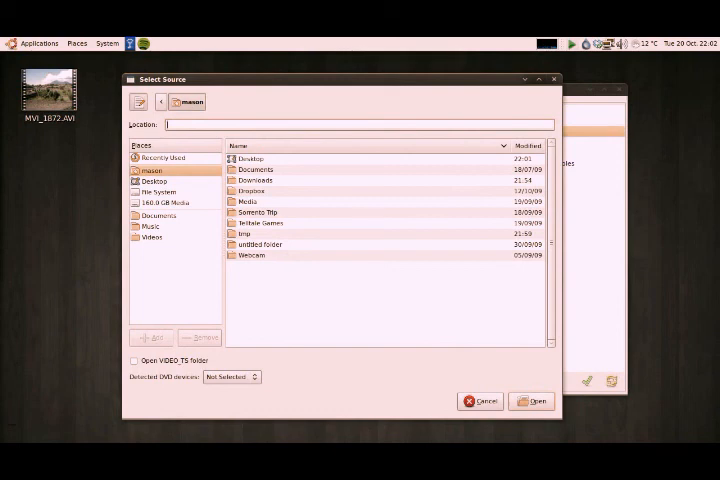
mouse_move(190, 190)
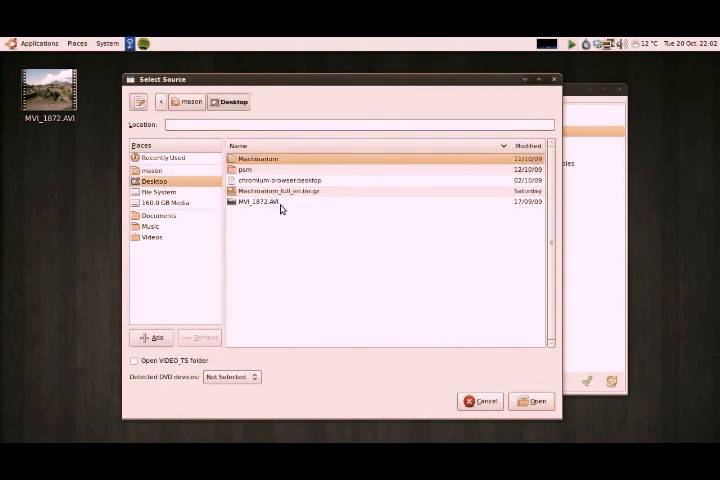
Open MVI_1872.AVI from the Desktop as the source video
left_click(262, 201)
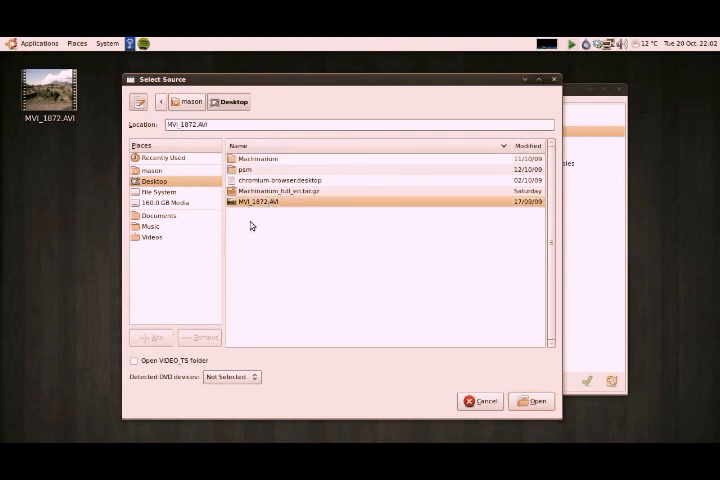
left_click(533, 401)
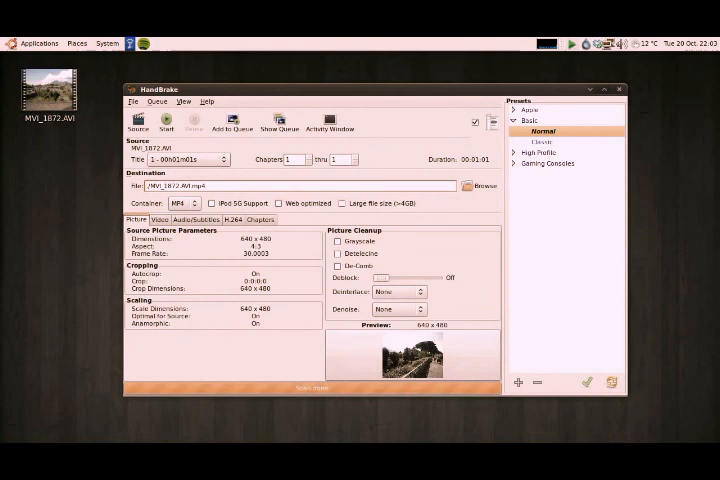